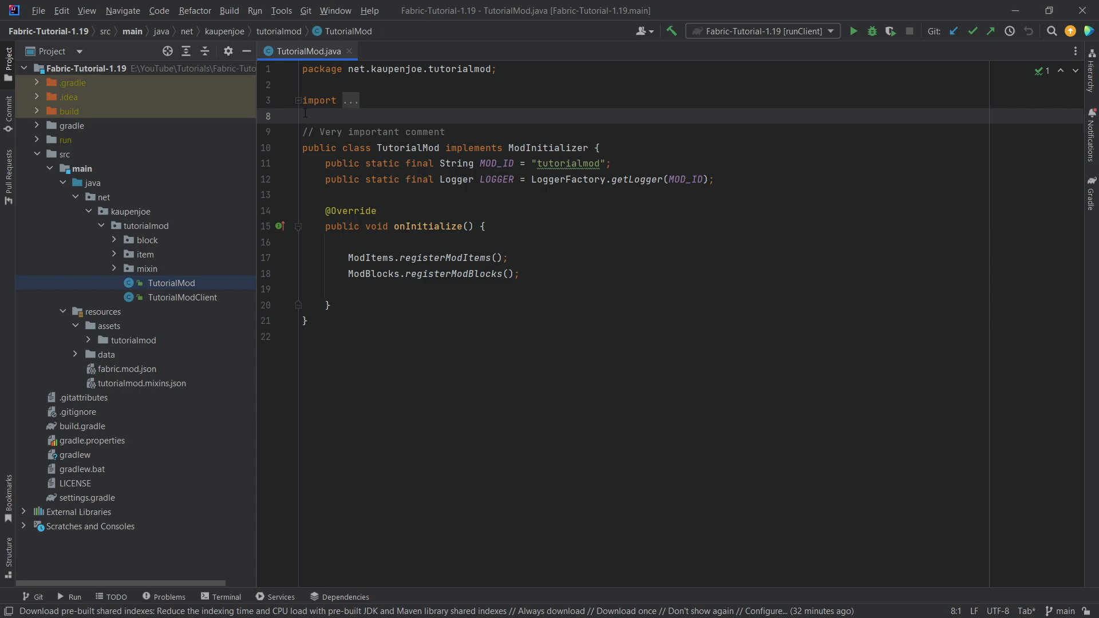
# Open EightBallItem.java from item > custom in the Project tree.
pyautogui.click(143, 254)
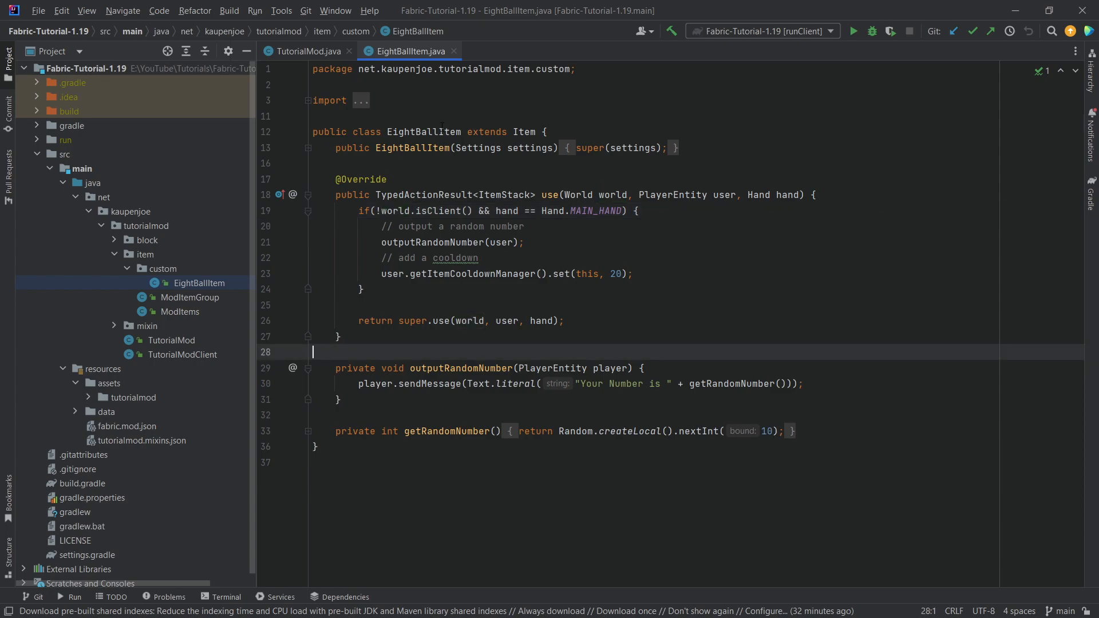
# Below use(), generate an appendTooltip override that calls super via 'appen' autocomplete.
pyautogui.press('enter')
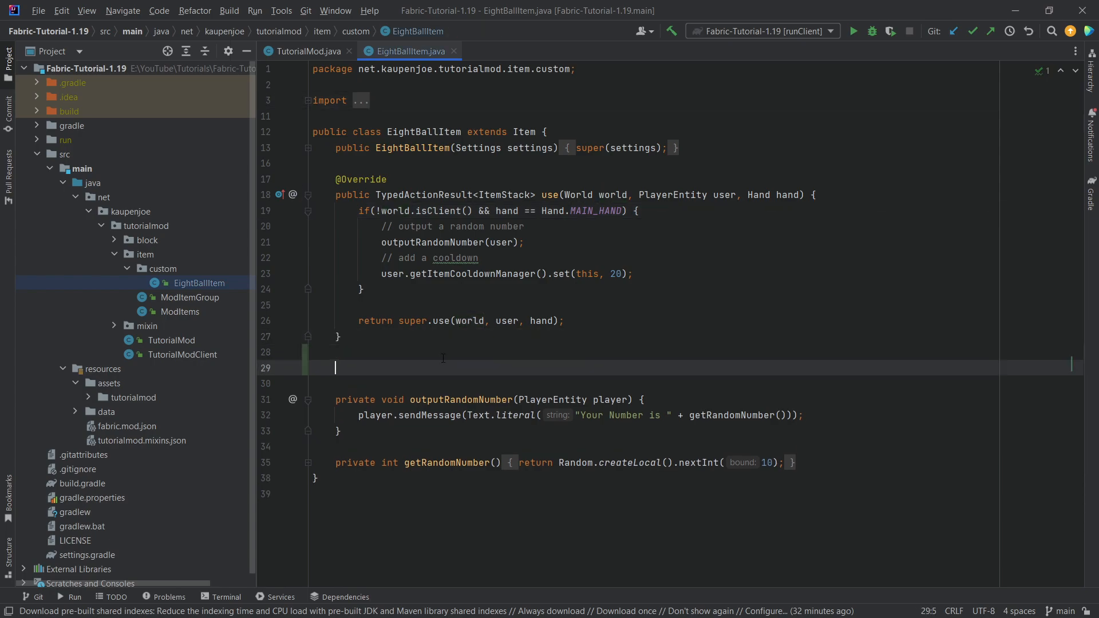
pyautogui.write('appen')
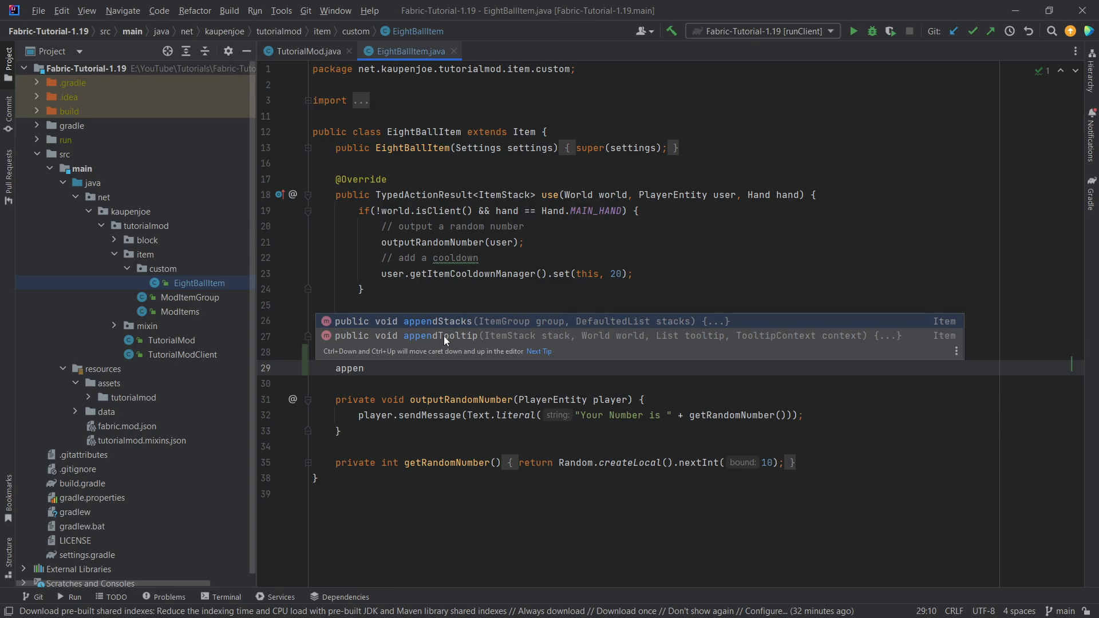
pyautogui.click(456, 336)
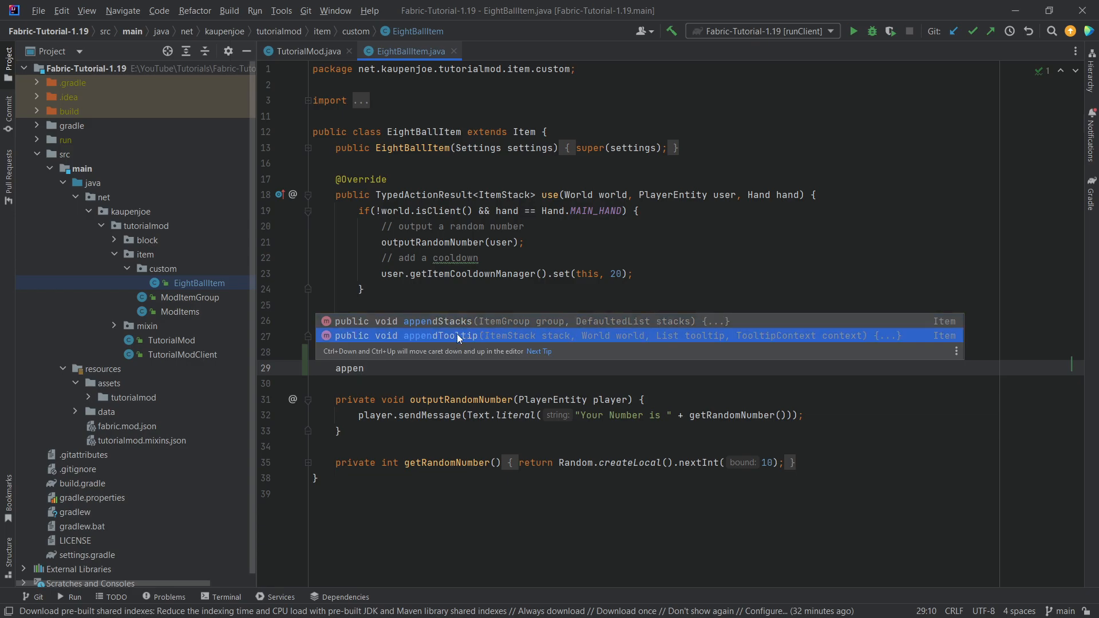
pyautogui.click(441, 337)
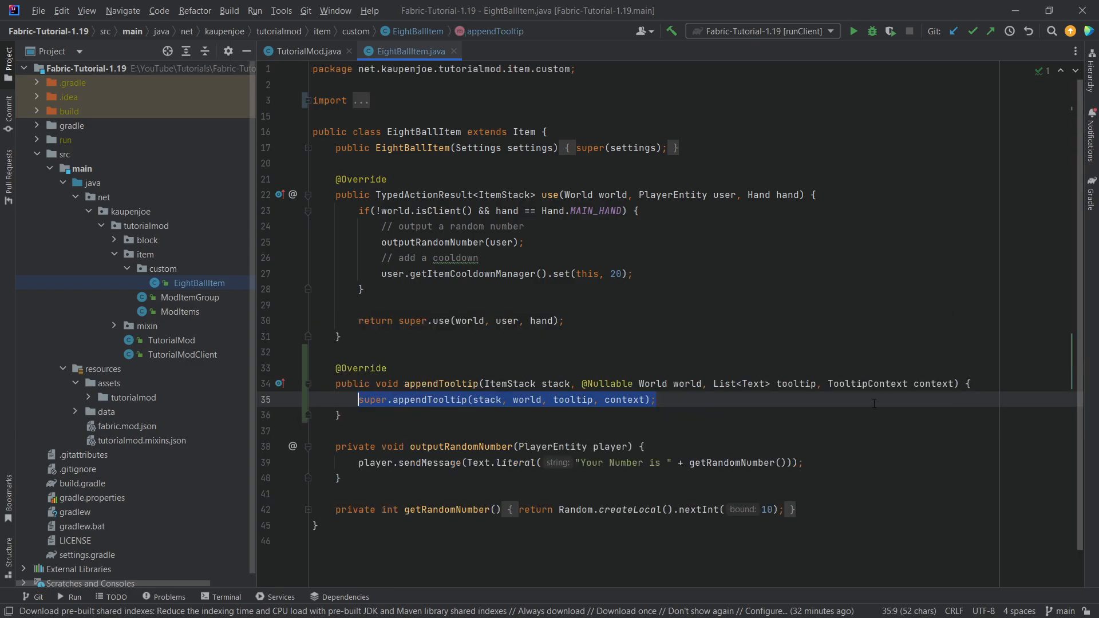
# Above the super call, add if (Screen.hasShiftDown()) with an empty else block.
pyautogui.press('enter')
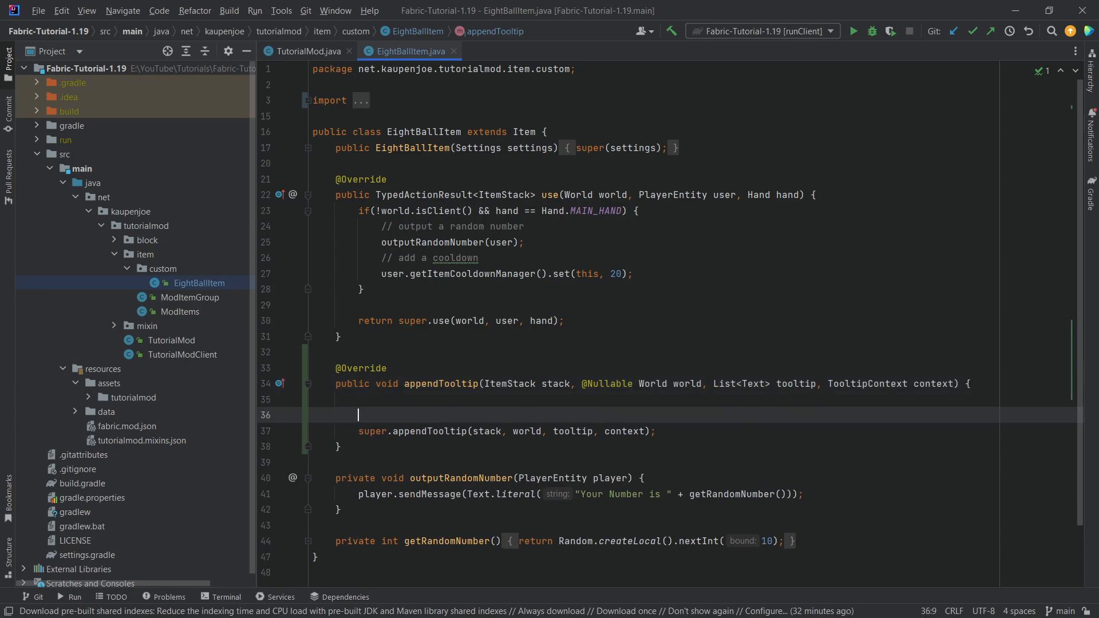
pyautogui.write('if')
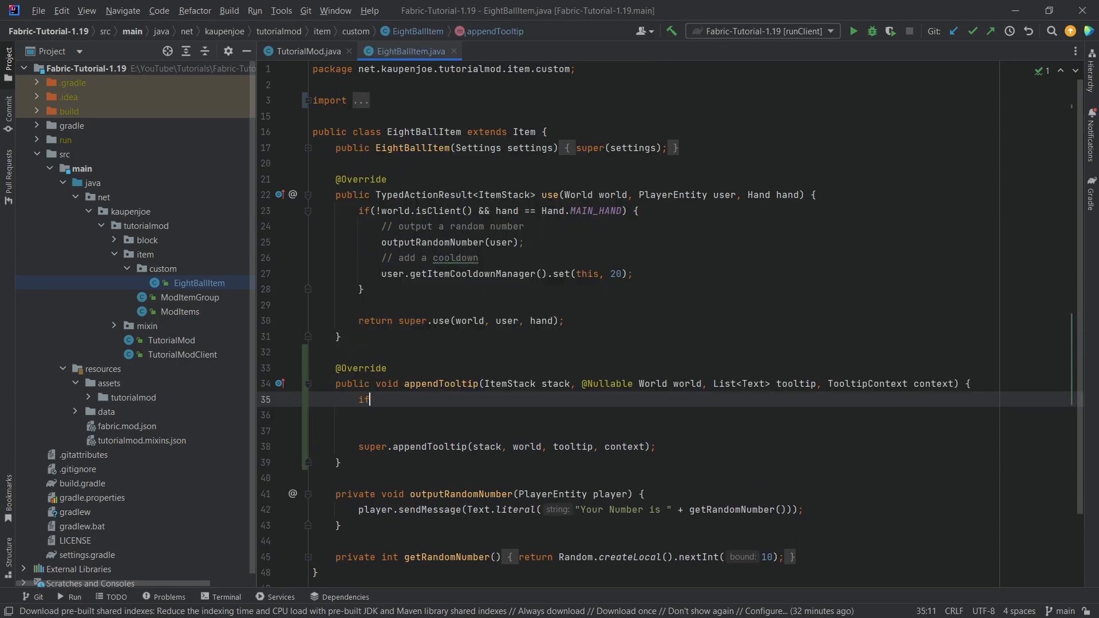
pyautogui.write('(')
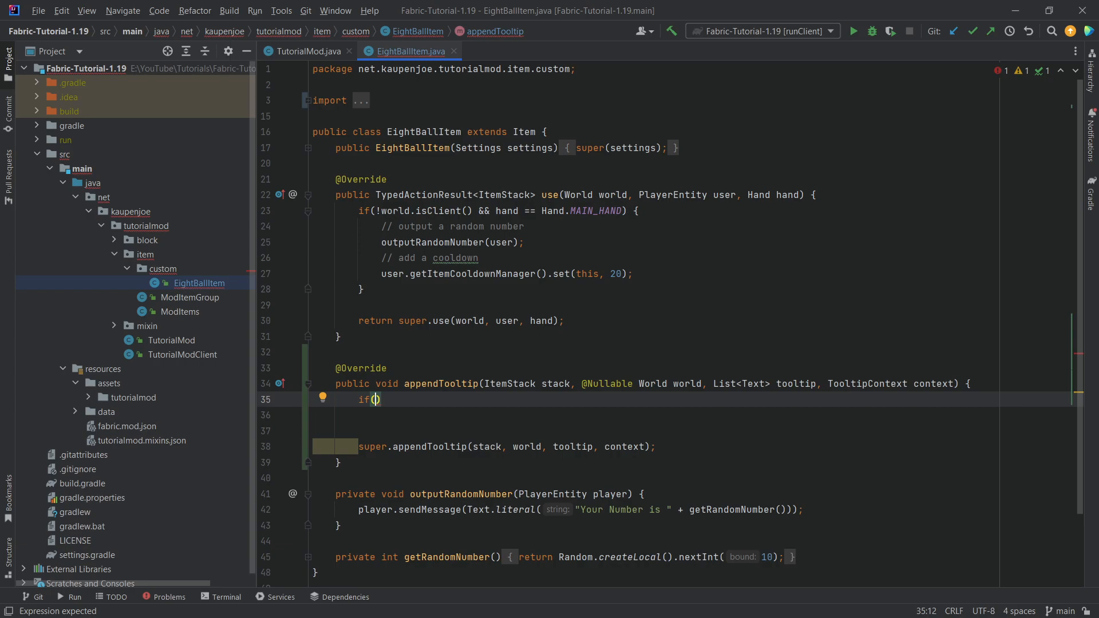
pyautogui.write('Screen')
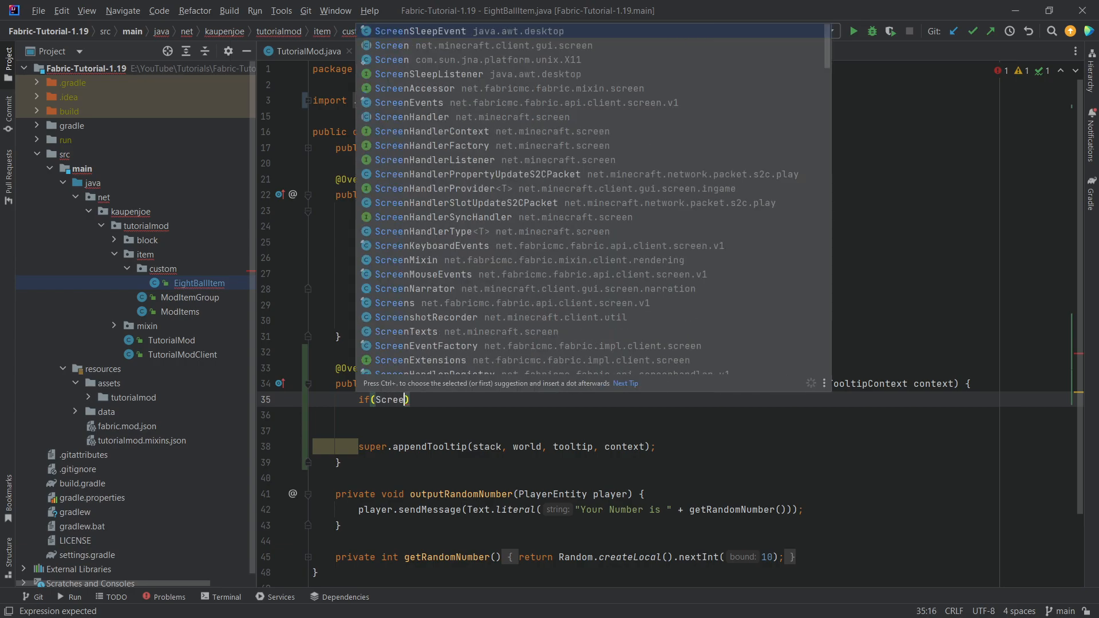
pyautogui.write('.')
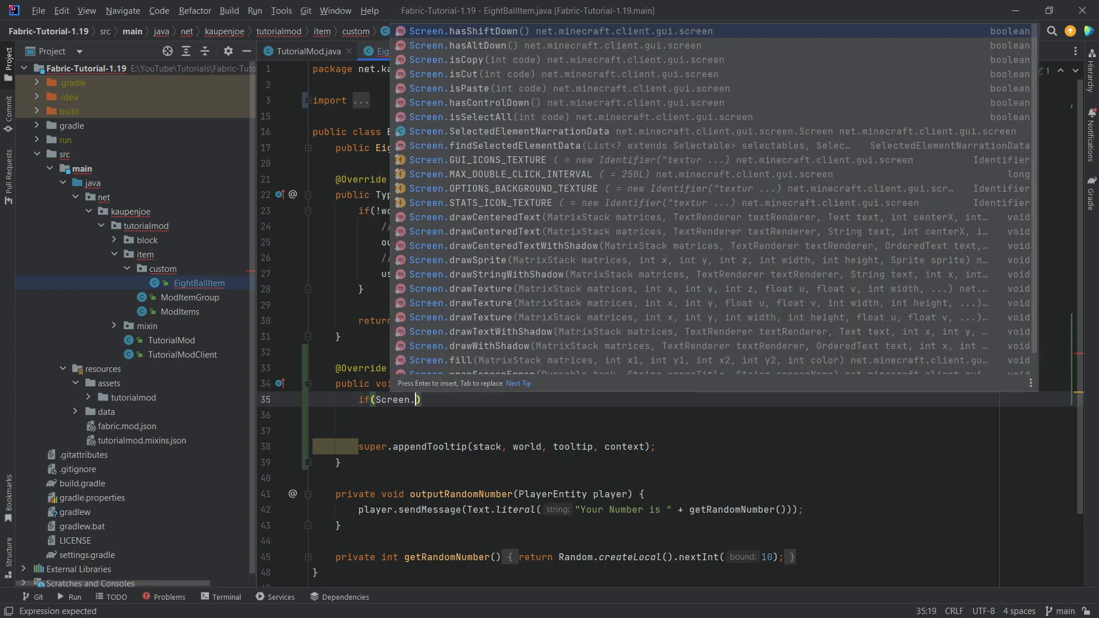
pyautogui.click(491, 31)
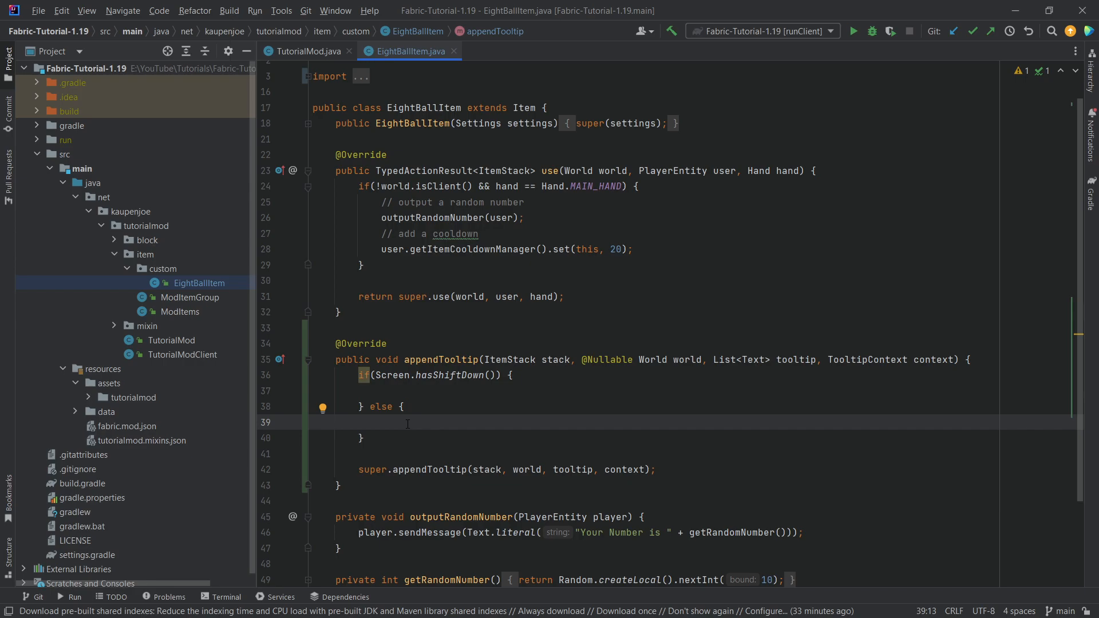
pyautogui.click(792, 359)
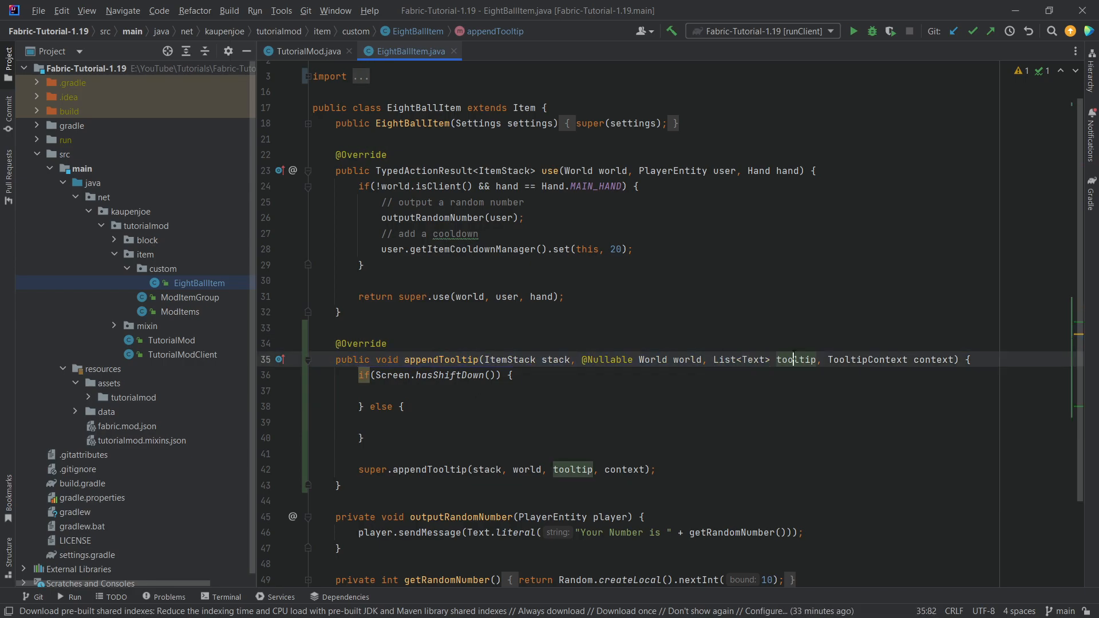
pyautogui.click(381, 422)
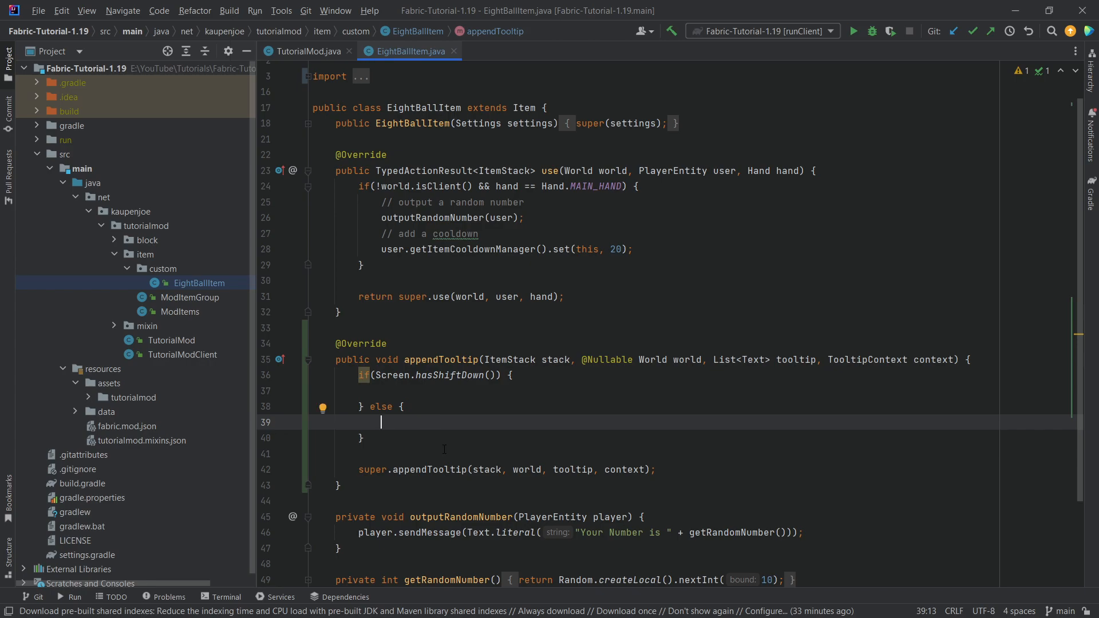
# Add tooltip.add(Text.literal("Press Shift for more info!").formatted(Formatting.YELLOW)) to both branches.
pyautogui.write('tooltip.add(')
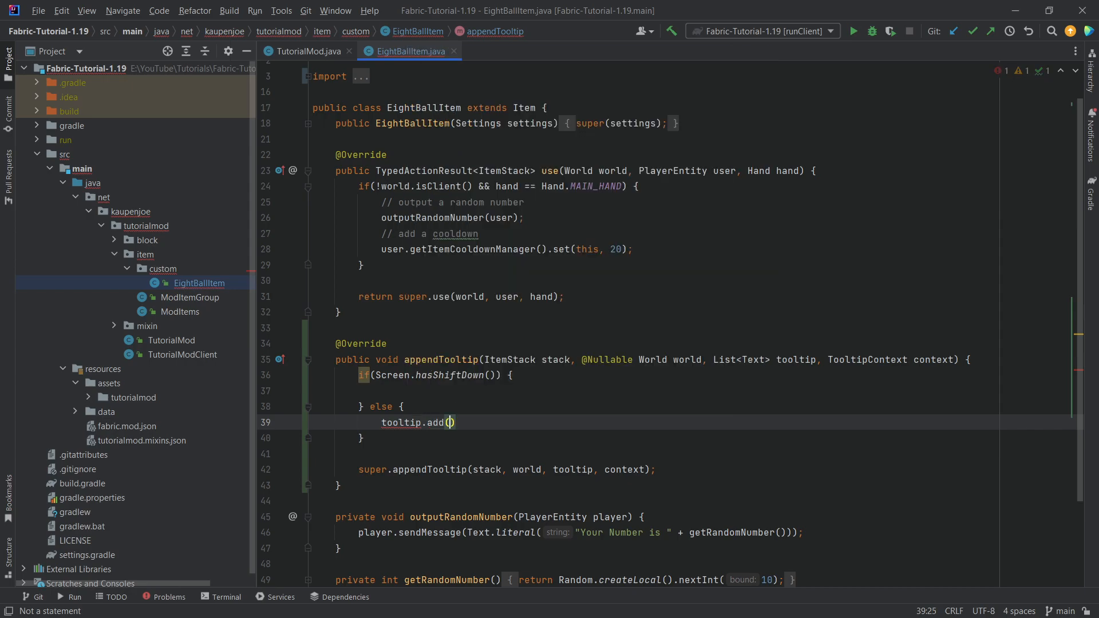
pyautogui.write('Text.literal("")')
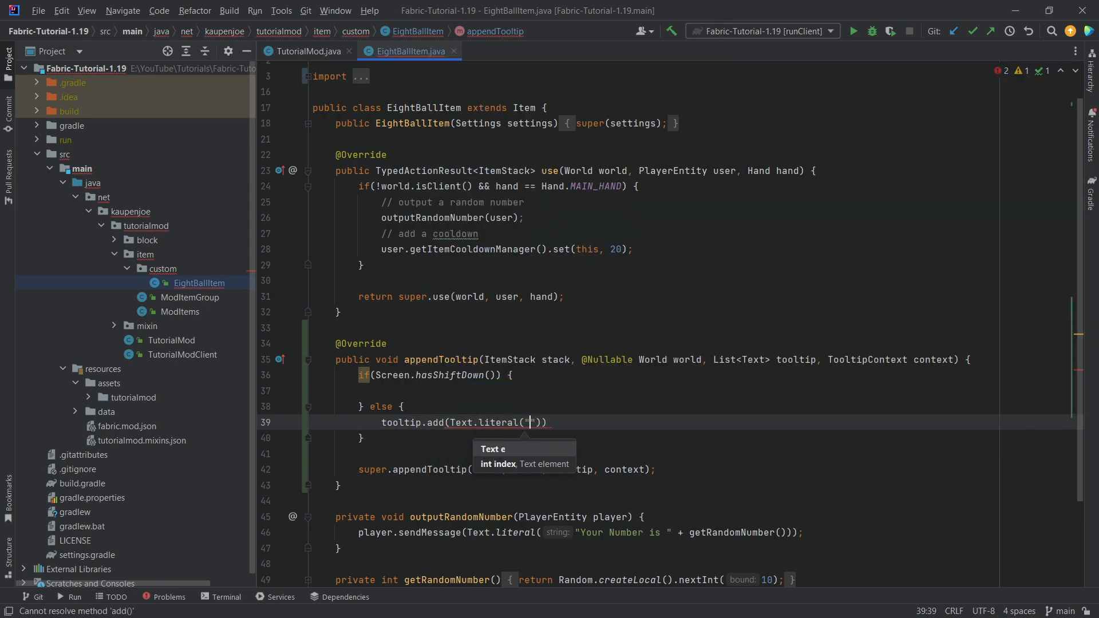
pyautogui.write('Press Shift for more info!')
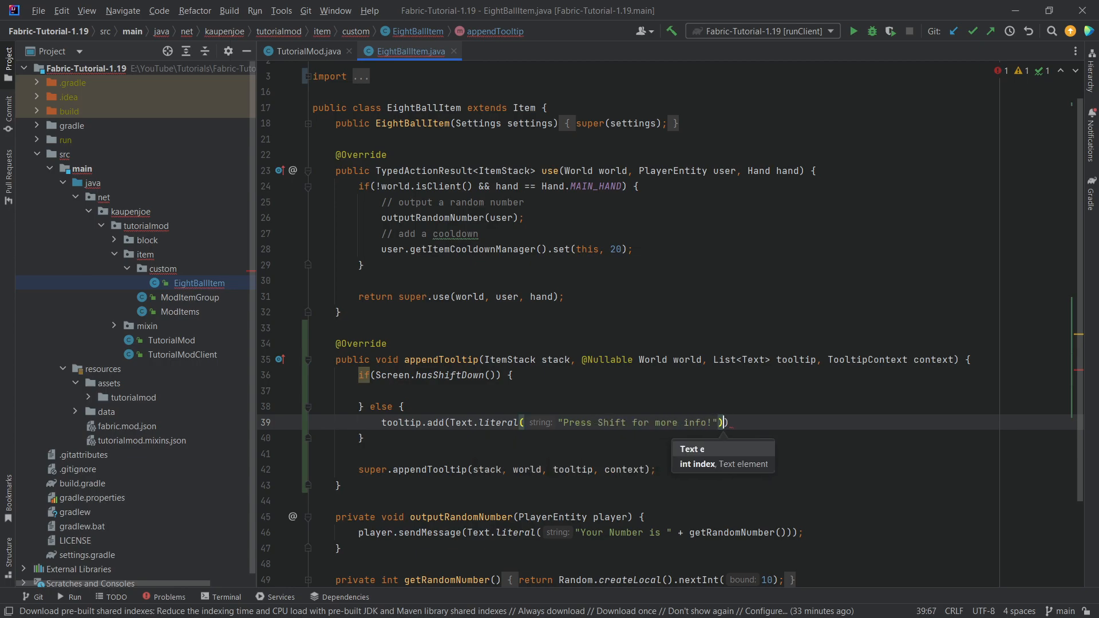
pyautogui.write('.formatted()')
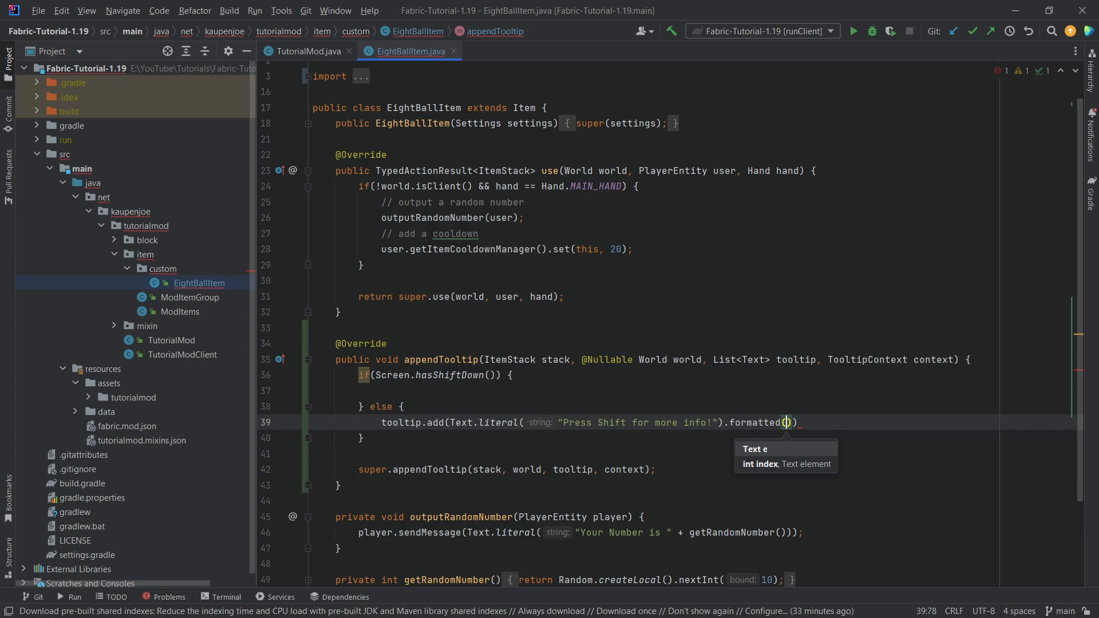
pyautogui.write('For')
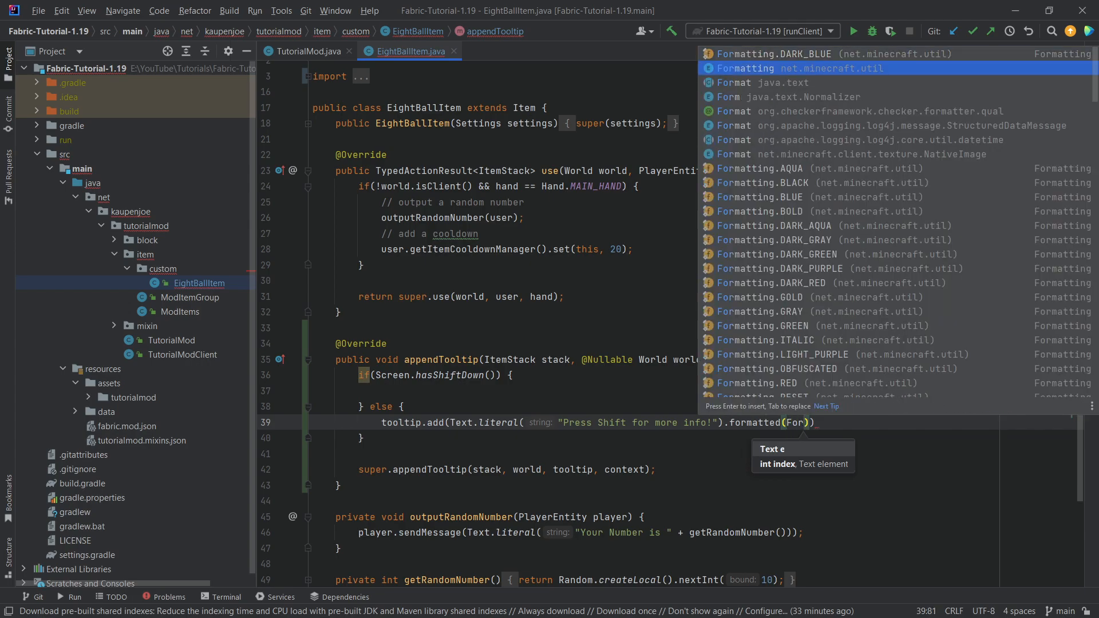
pyautogui.scroll(-3)
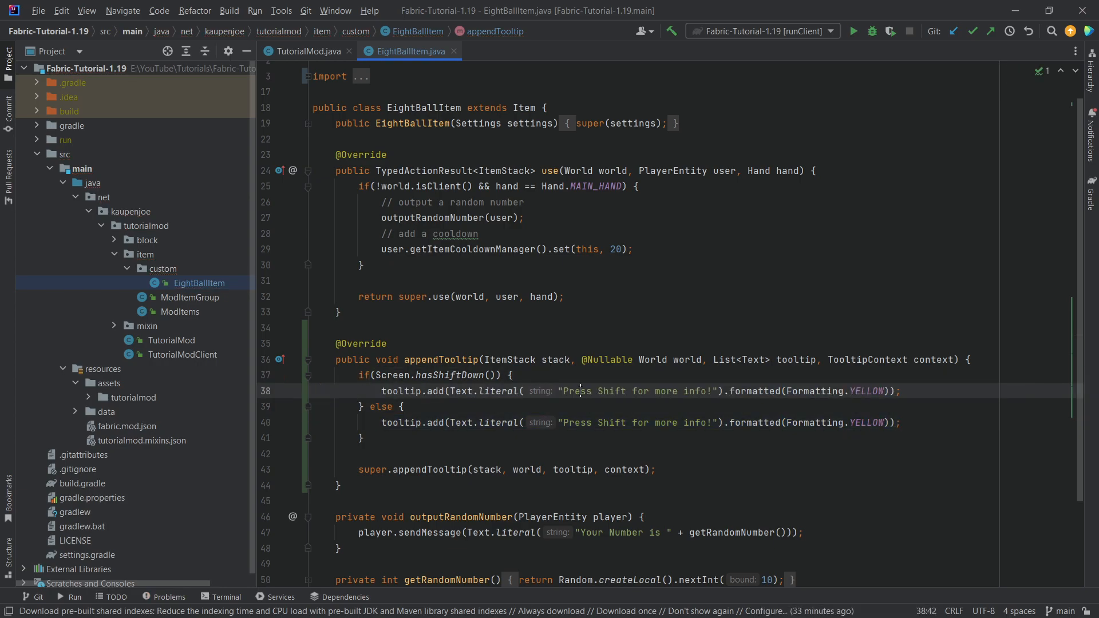
# Change the shift branch line to "Right Click to get a random number!" in Formatting.AQUA.
pyautogui.write('Right Click f')
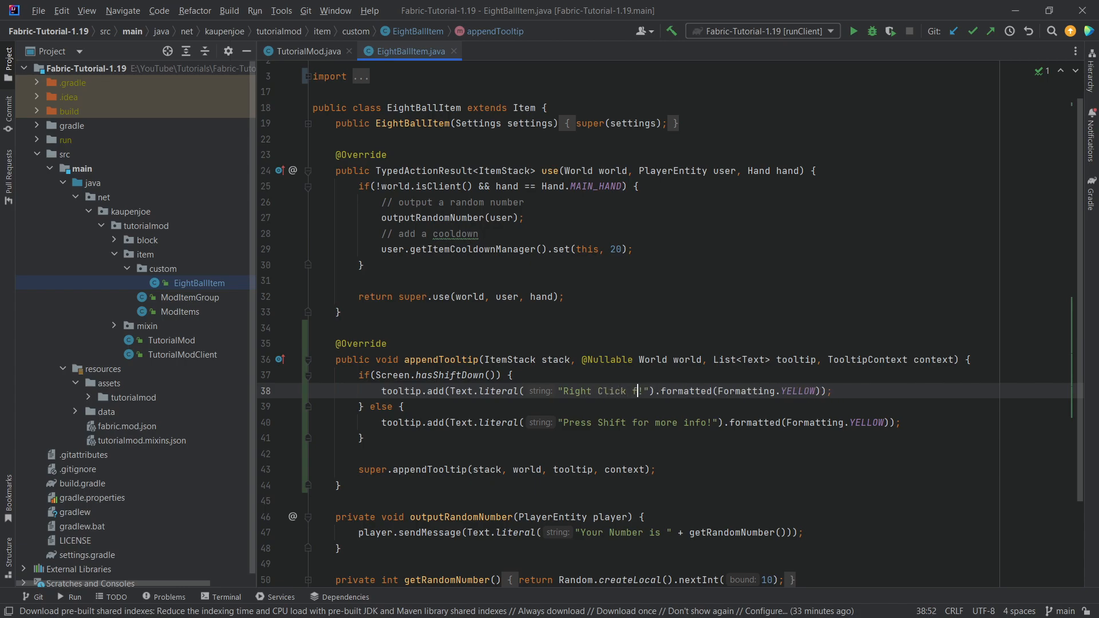
pyautogui.write('o get a g')
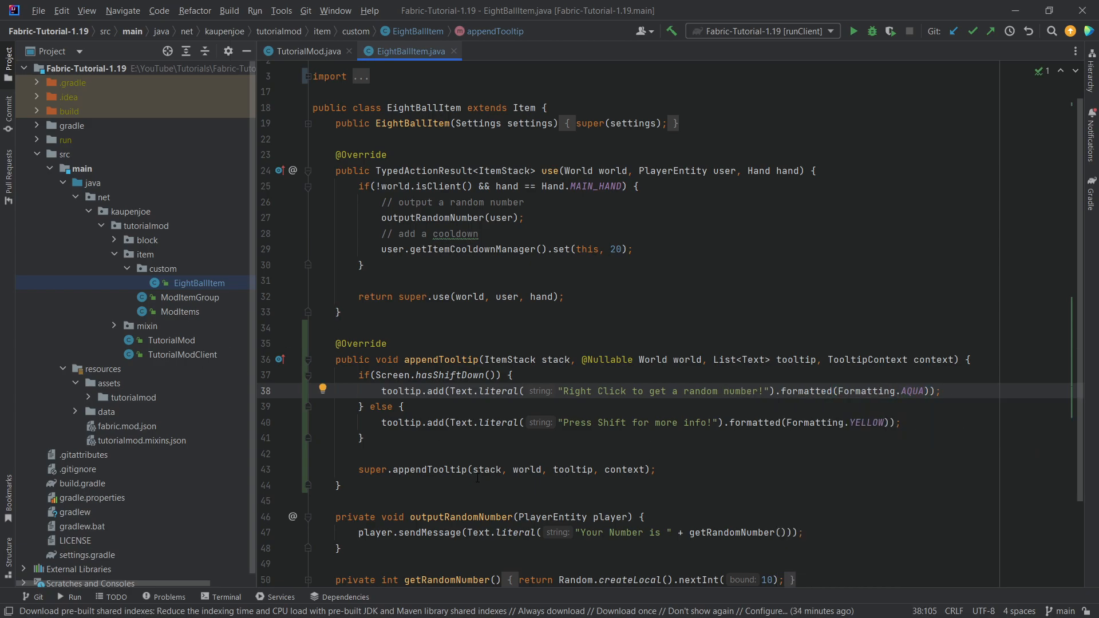
pyautogui.click(407, 327)
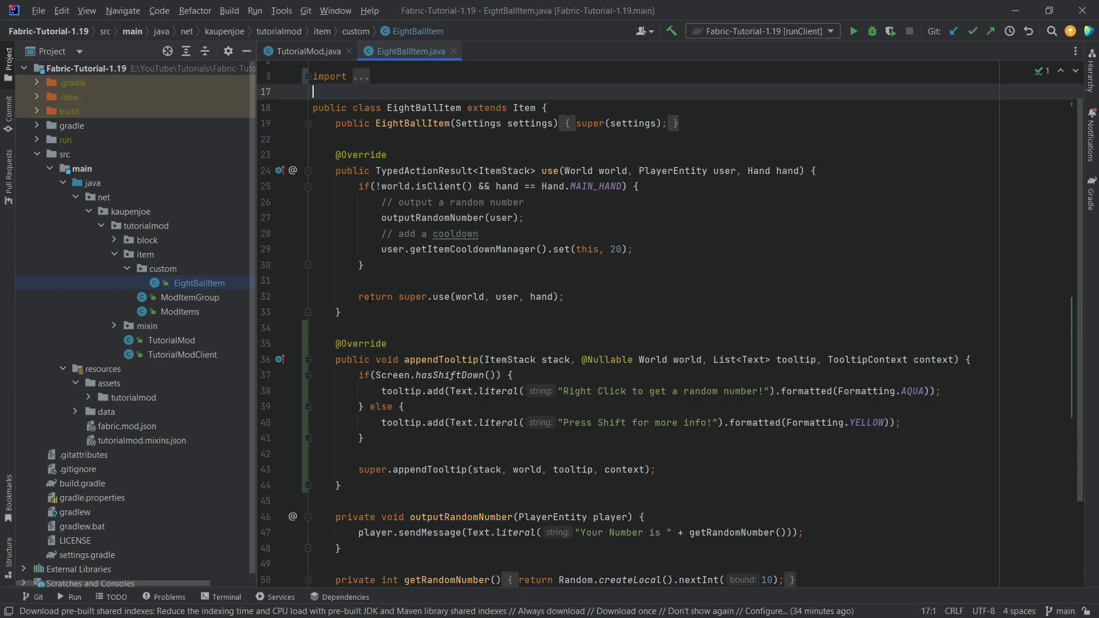
pyautogui.click(398, 328)
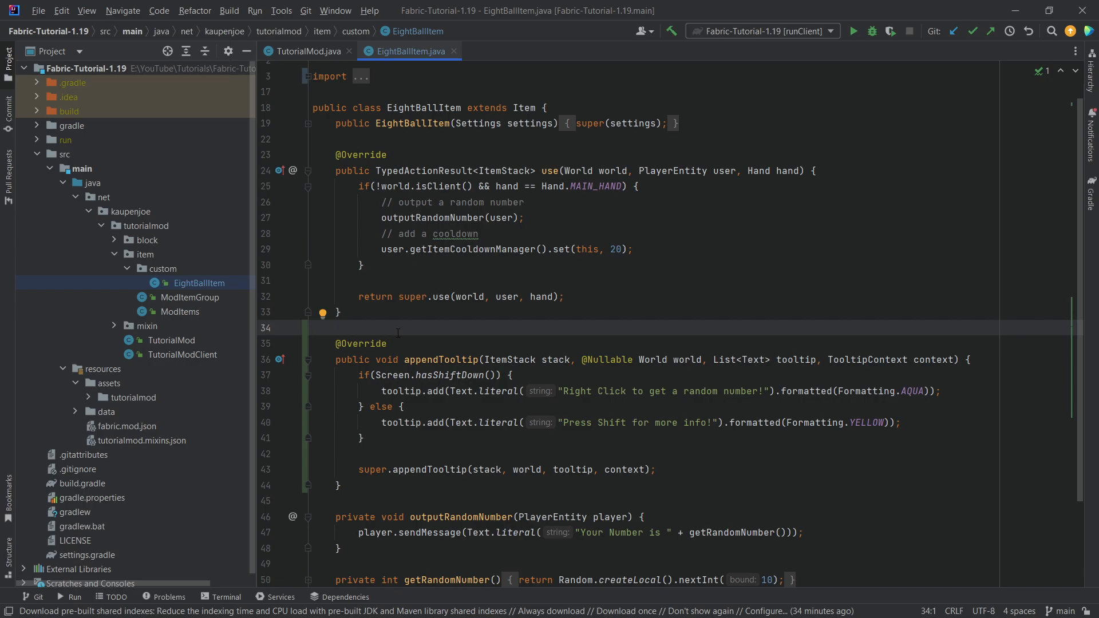
pyautogui.click(313, 327)
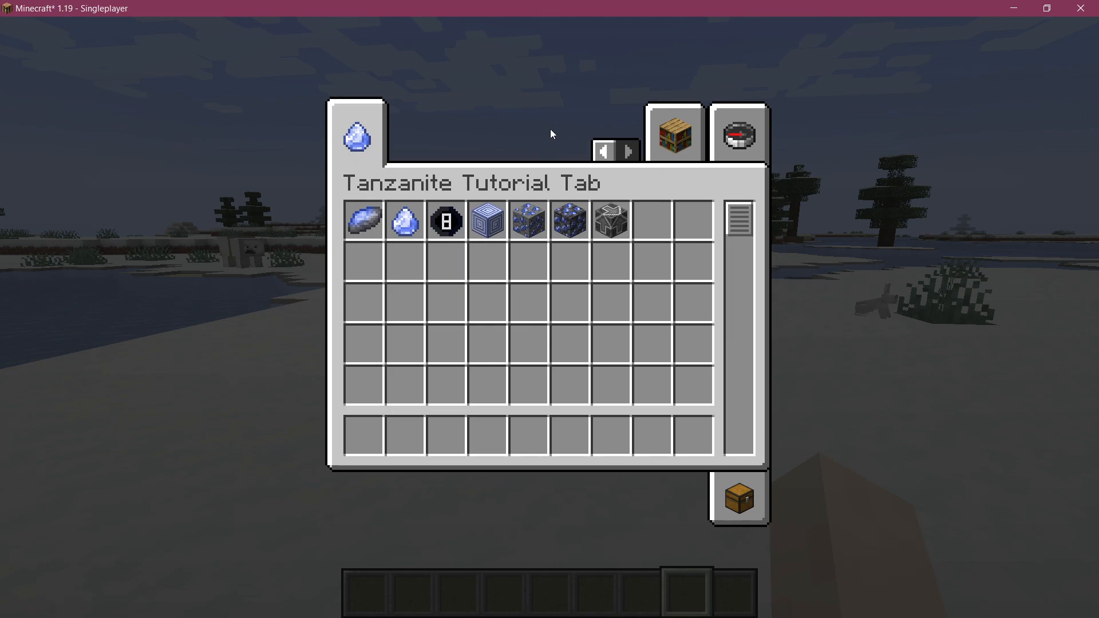
pyautogui.moveTo(446, 221)
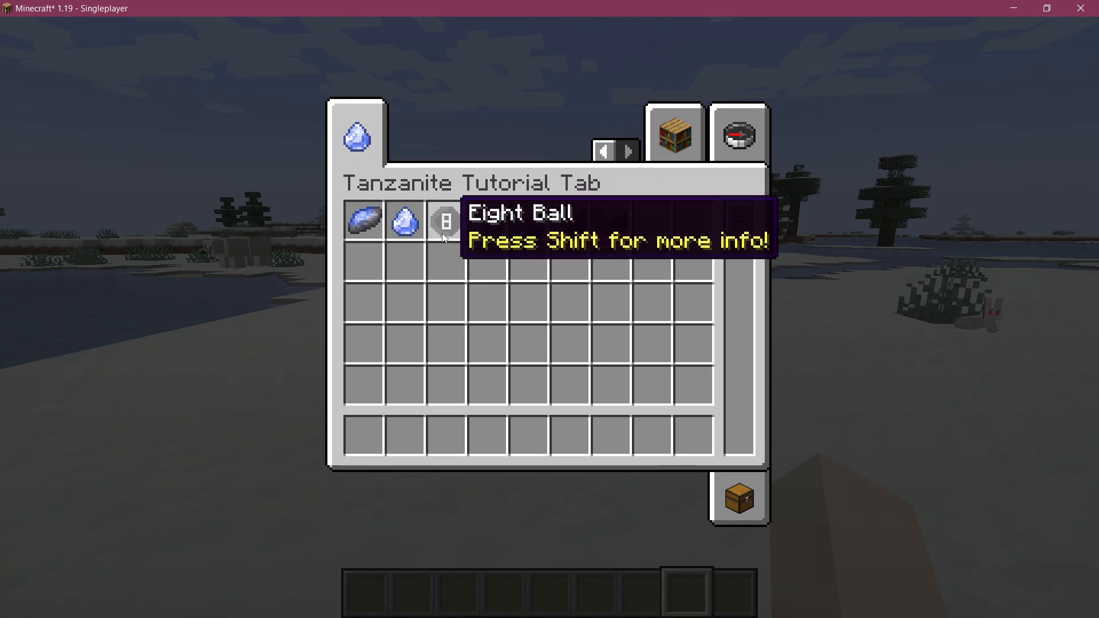
# Hover the Eight Ball in the Tanzanite Tutorial Tab and hold Shift to see the aqua line.
pyautogui.press('shift')
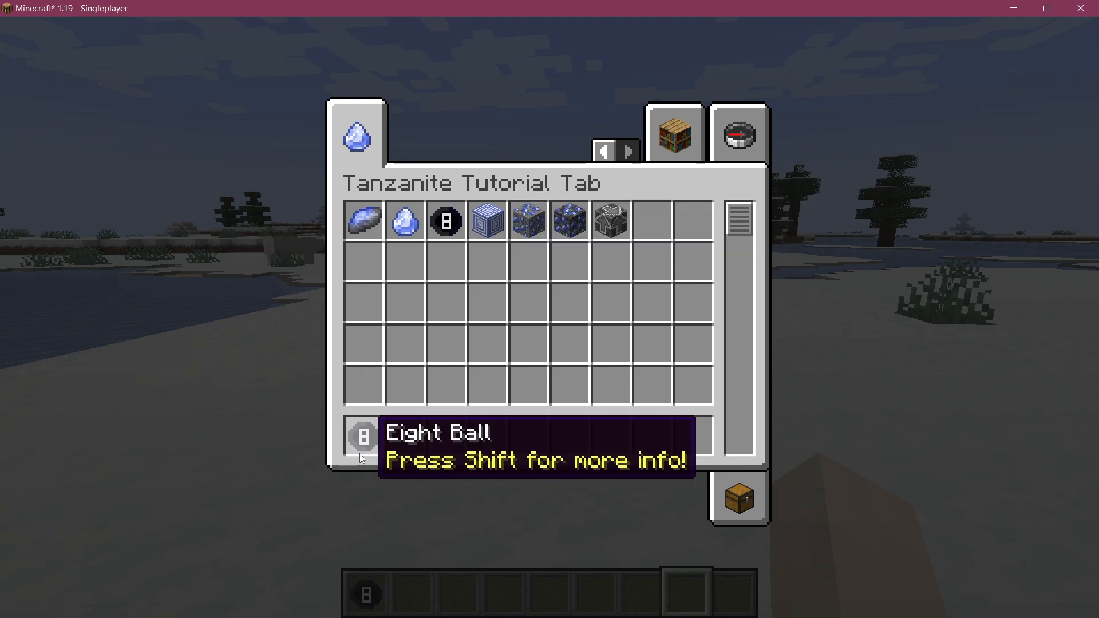
pyautogui.press('shift')
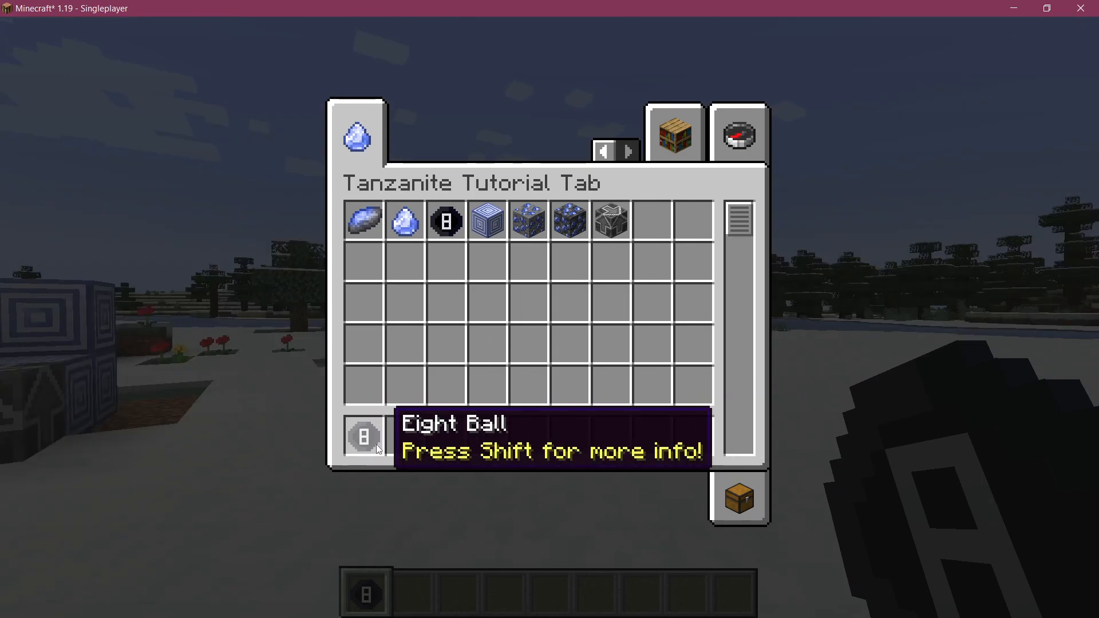
pyautogui.press('shift')
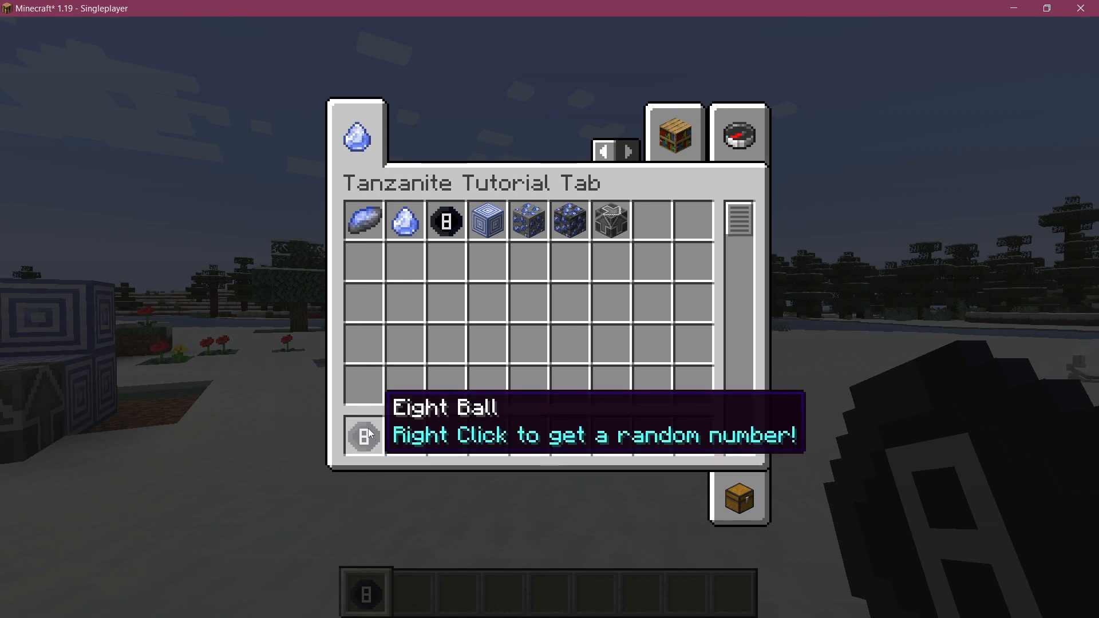
pyautogui.moveTo(363, 435)
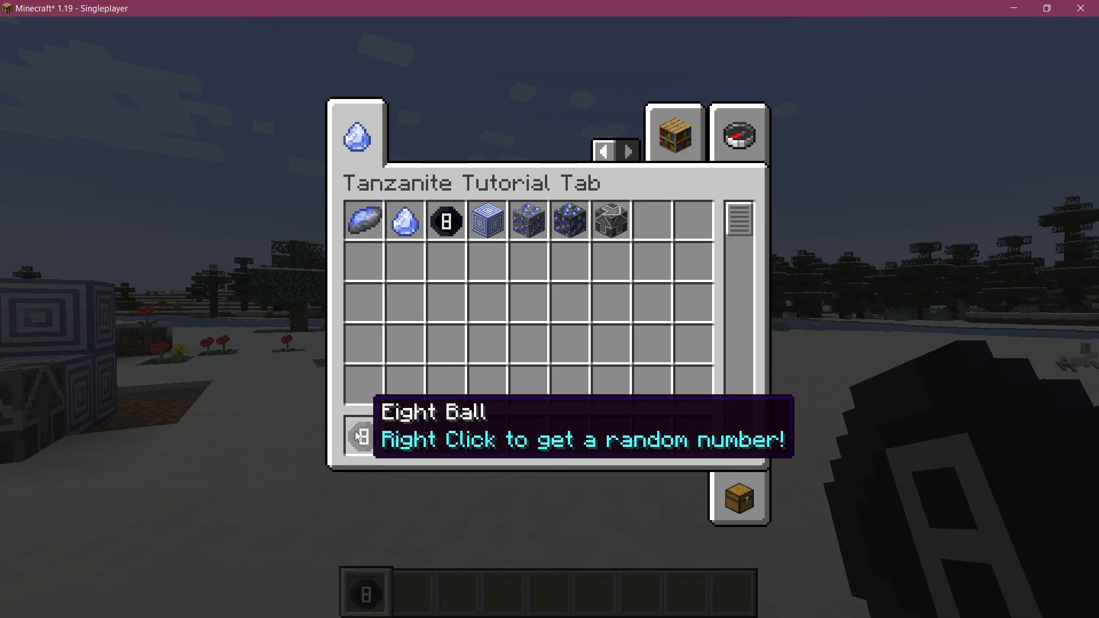